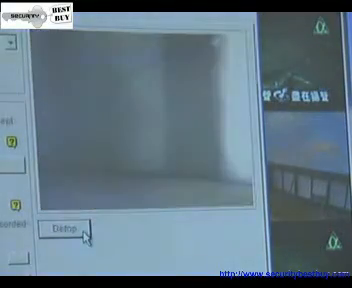
- Confirm disabling Camera 1's Unattended Object alarm region with Yes in the dialog
click(72, 227)
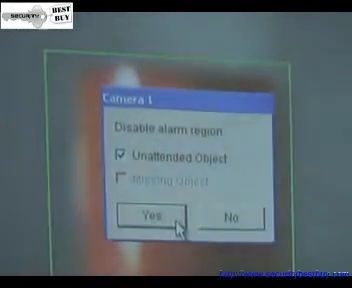
click(158, 212)
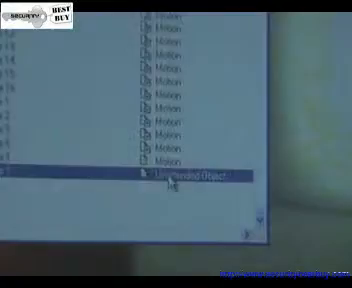